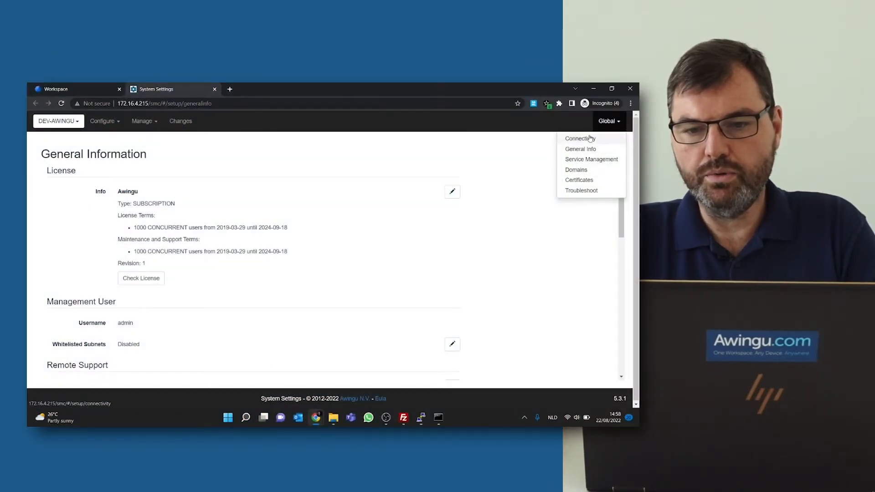
Review the Connectivity page's internal database connection and enabled environment and Vault backups
{"action": "left_click", "coordinate": [579, 139]}
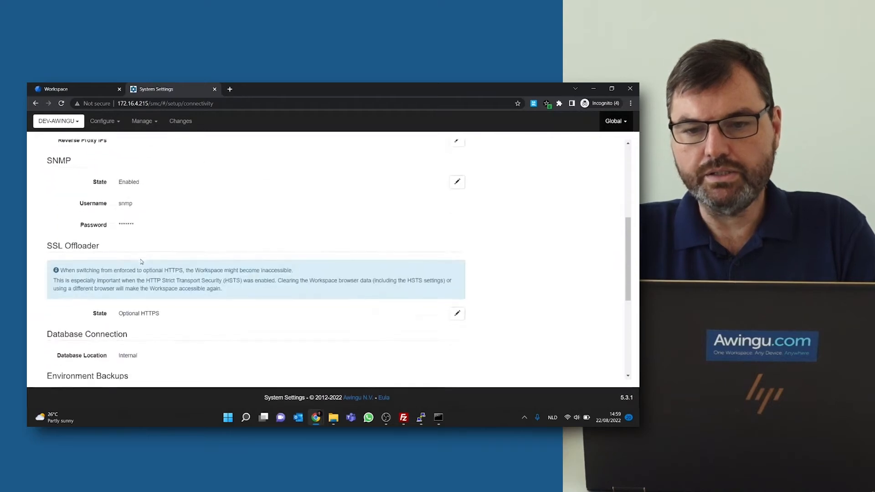
{"action": "scroll", "scroll_direction": "down", "scroll_amount": 3}
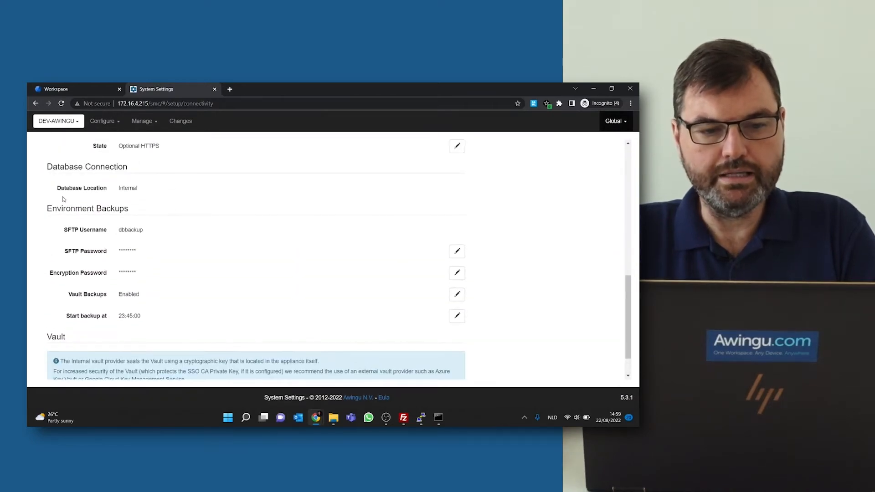
{"action": "left_click_drag", "start_coordinate": [55, 187], "coordinate": [139, 188]}
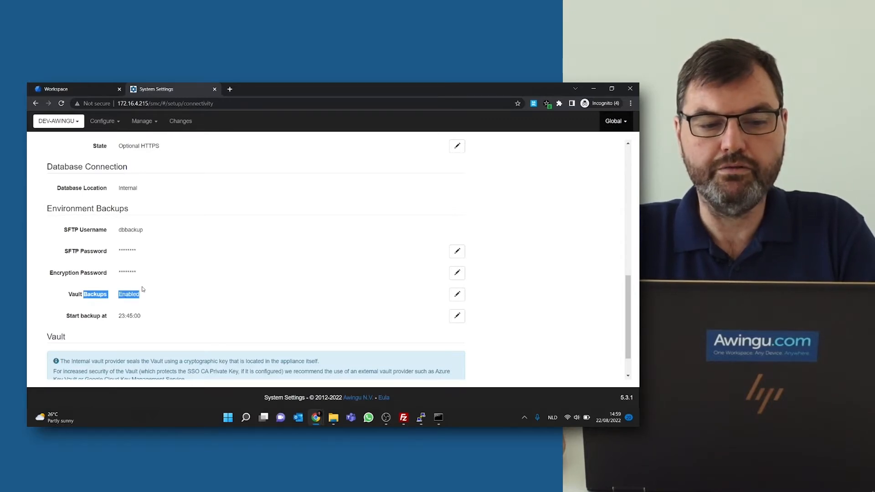
{"action": "left_click", "coordinate": [614, 121]}
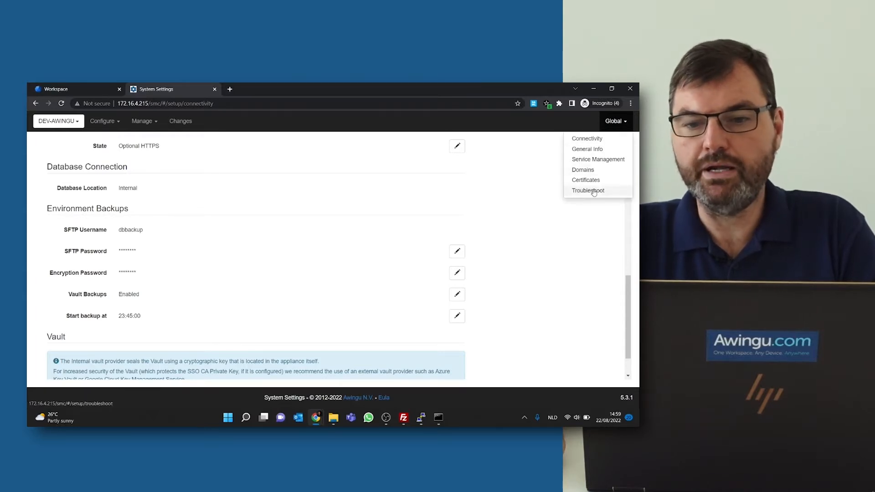
Run environment-backup-create from the Troubleshoot page
{"action": "left_click", "coordinate": [587, 191]}
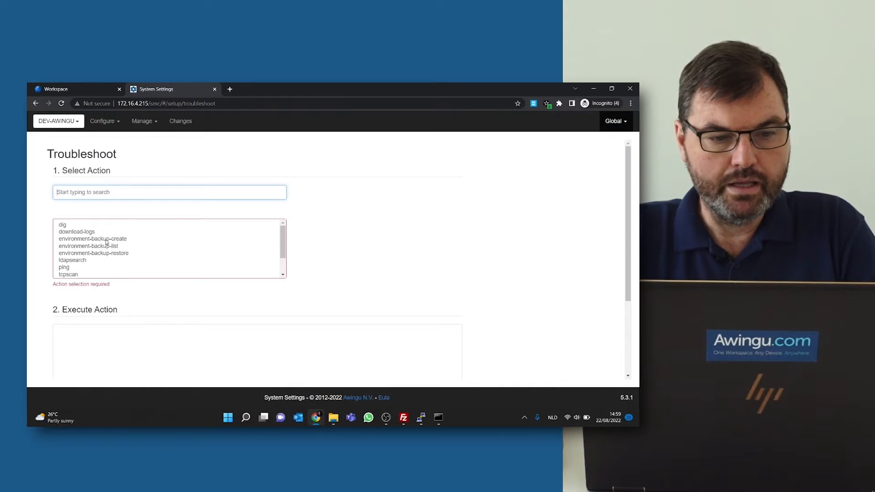
{"action": "scroll", "scroll_direction": "down", "scroll_amount": 3}
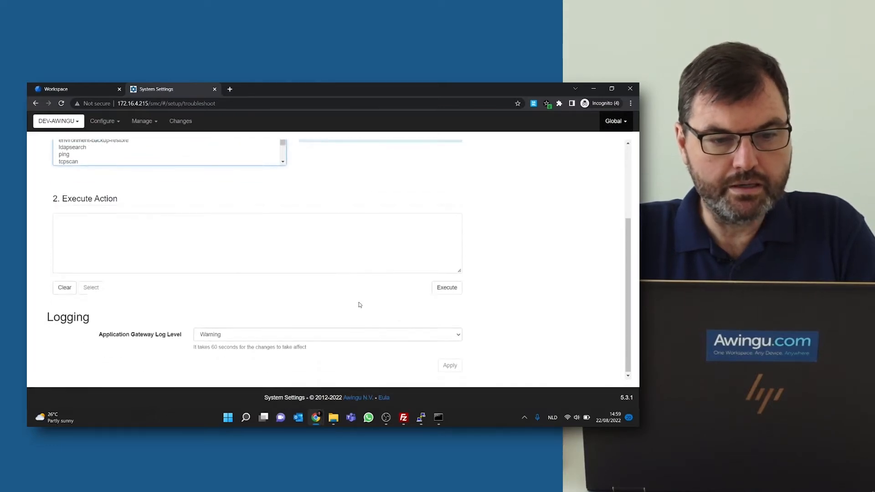
{"action": "left_click", "coordinate": [446, 287]}
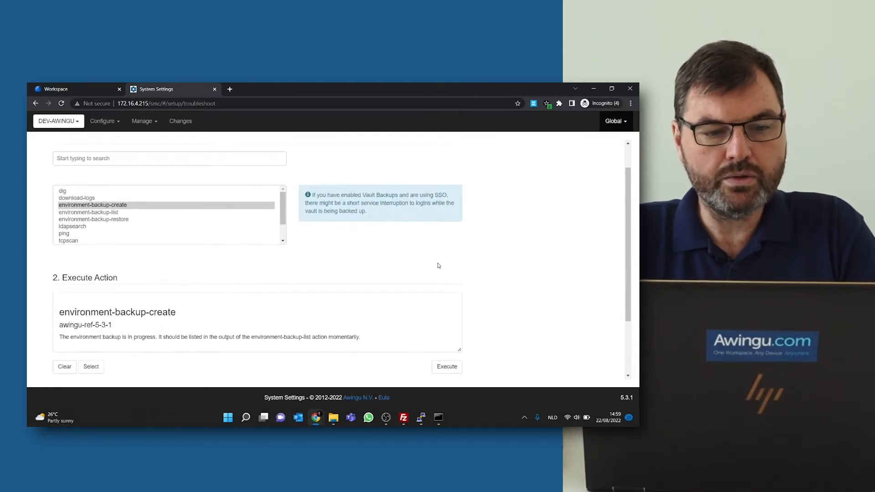
Run environment-backup-list and highlight the new backup file name
{"action": "left_click", "coordinate": [88, 172]}
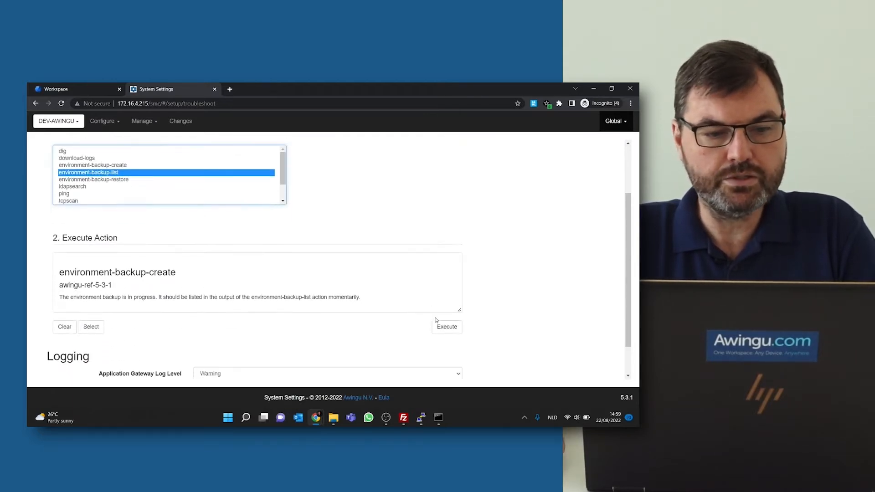
{"action": "left_click", "coordinate": [446, 327]}
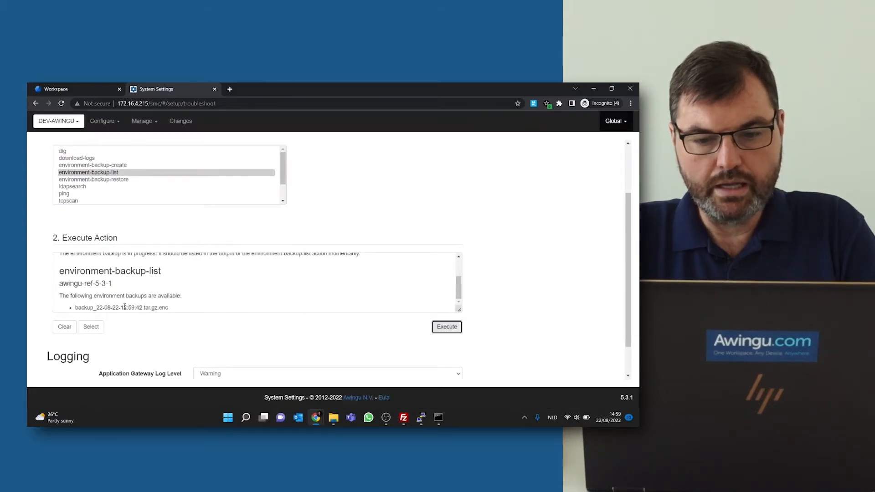
{"action": "left_click_drag", "start_coordinate": [75, 308], "coordinate": [168, 308]}
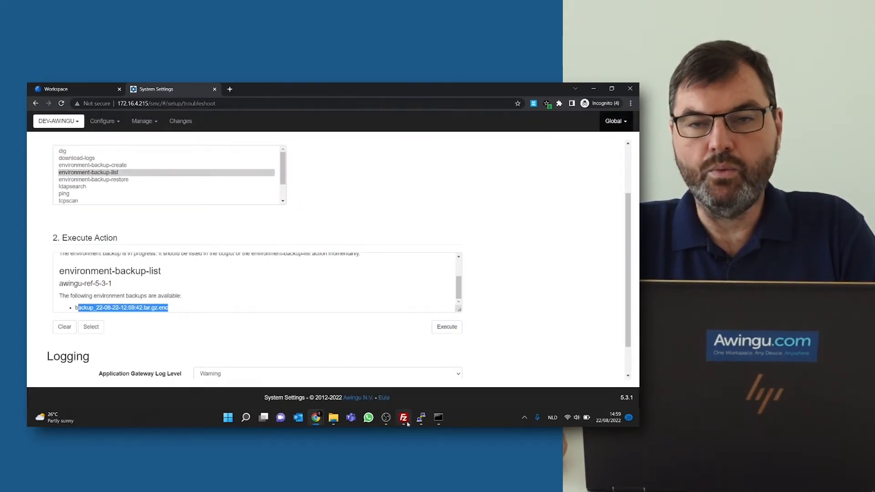
Quickconnect via SFTP as dbbackup and download the backup from /backups to C:\data
{"action": "left_click", "coordinate": [403, 418]}
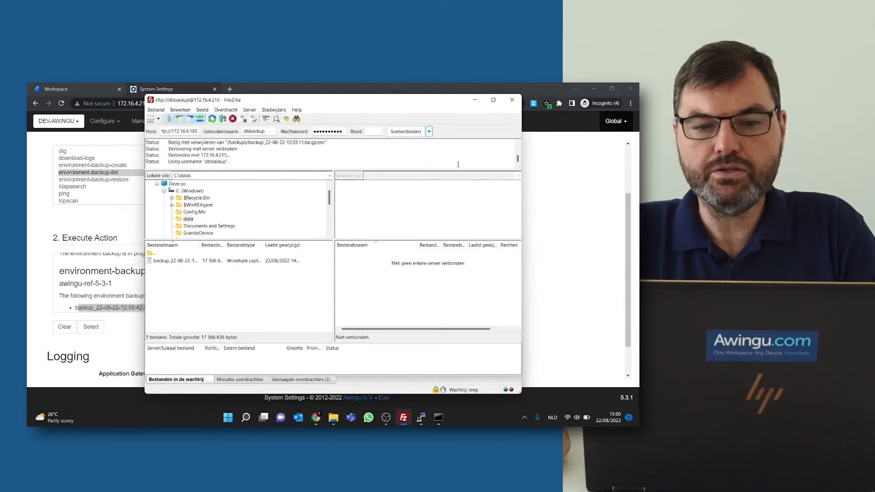
{"action": "left_click", "coordinate": [406, 132]}
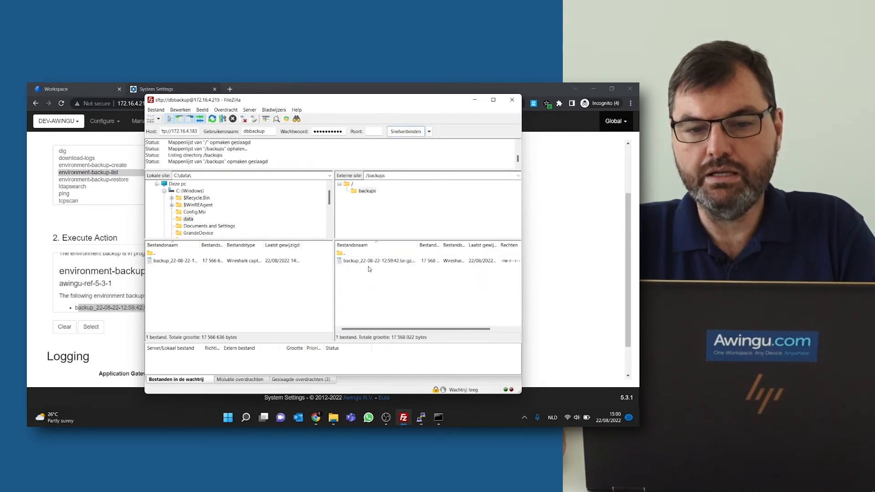
{"action": "left_click", "coordinate": [377, 261]}
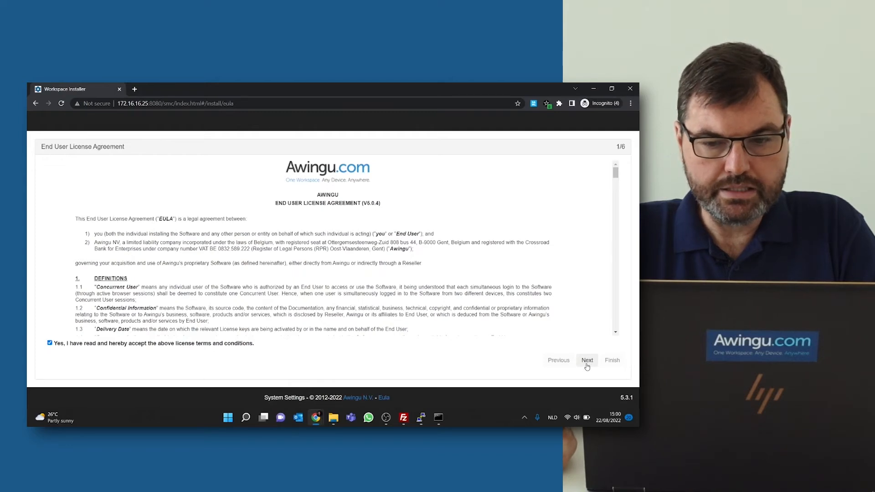
Accept the license agreement and advance to the Restore Backup step
{"action": "left_click", "coordinate": [587, 360]}
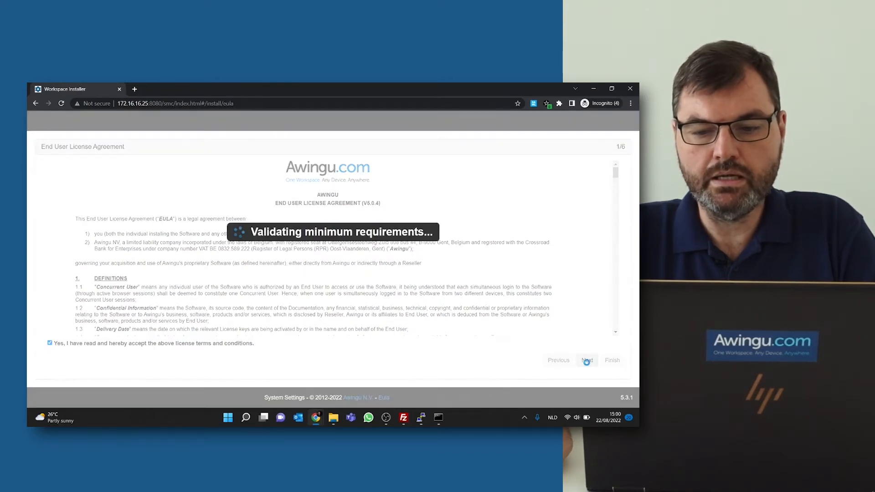
{"action": "left_click", "coordinate": [587, 361]}
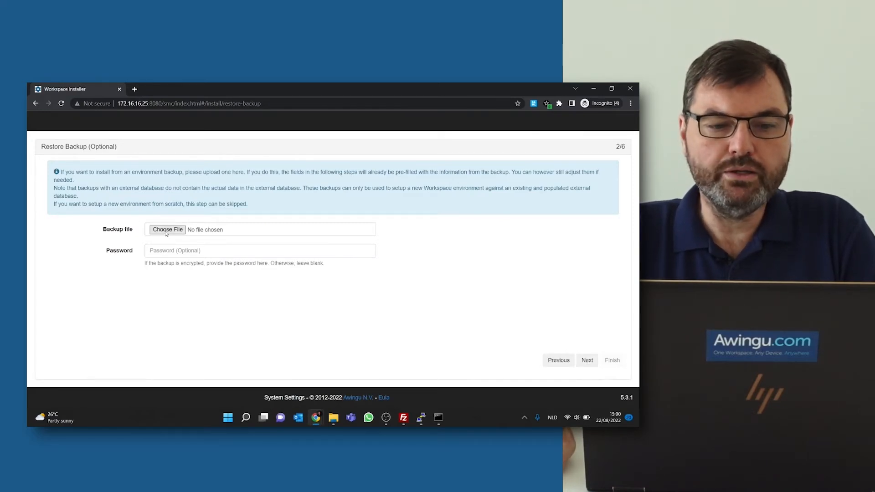
Upload the .tar.gz.enc backup from C:\data with its encryption password
{"action": "left_click", "coordinate": [167, 229]}
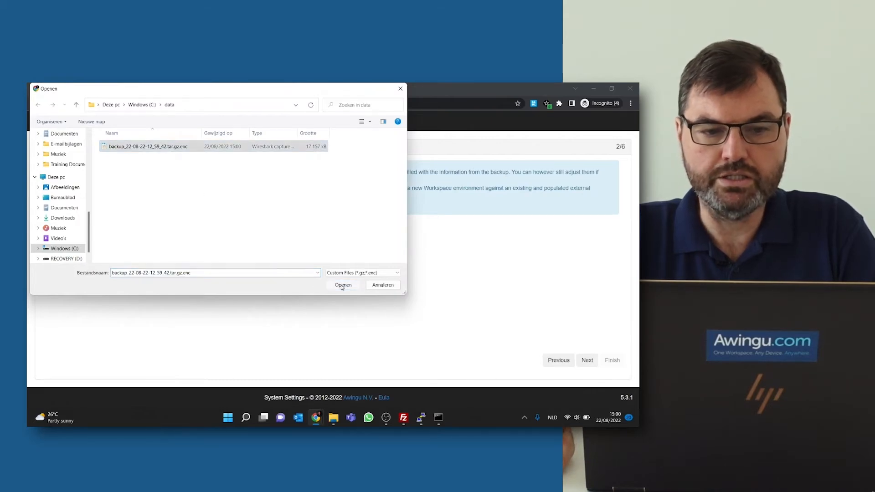
{"action": "left_click", "coordinate": [343, 285]}
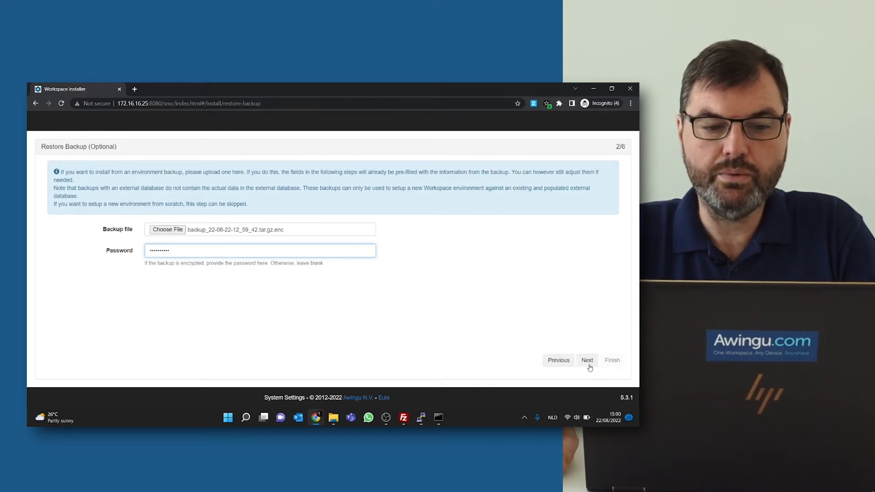
{"action": "left_click", "coordinate": [588, 360]}
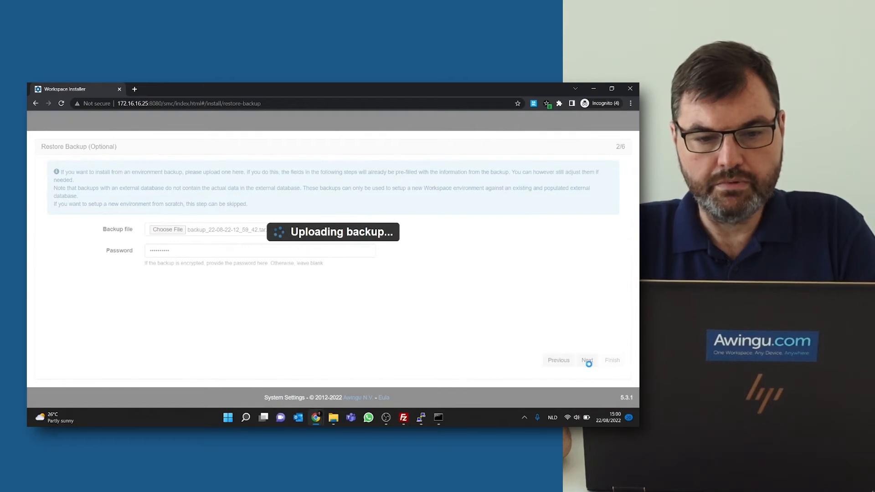
{"action": "left_click", "coordinate": [587, 360]}
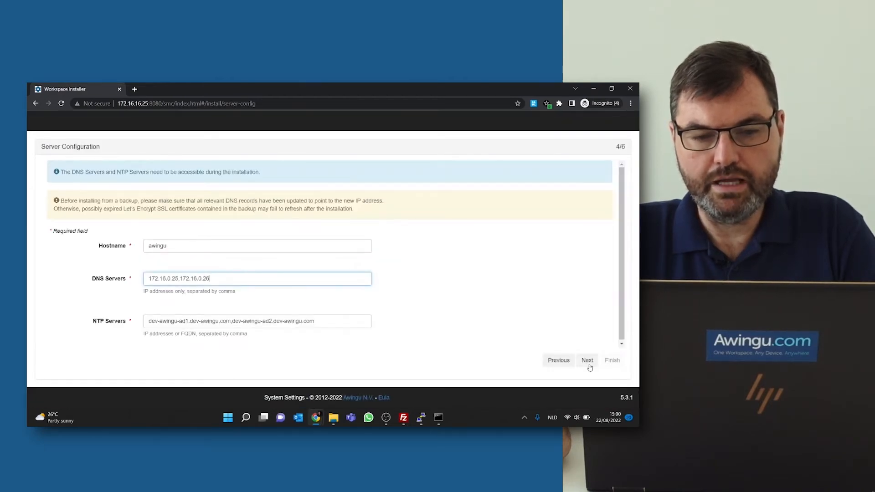
Keep the restored server and database configurations, review the Summary, and Finish
{"action": "left_click", "coordinate": [587, 360]}
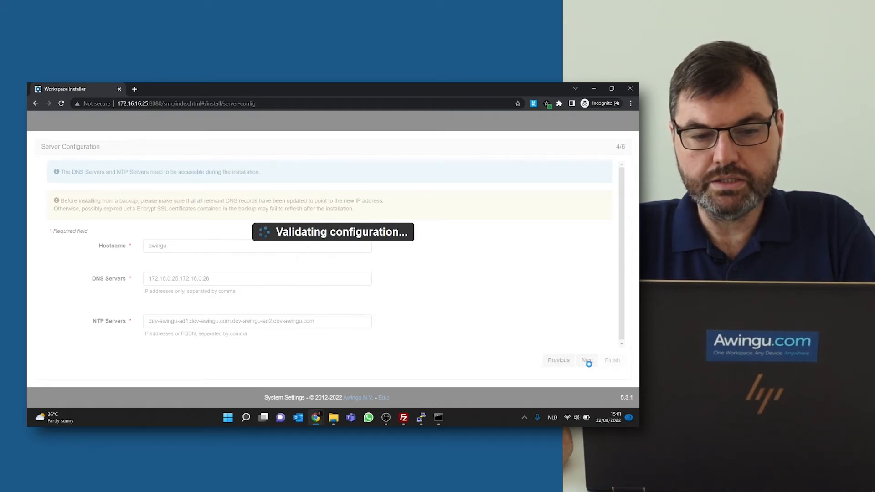
{"action": "left_click", "coordinate": [588, 360]}
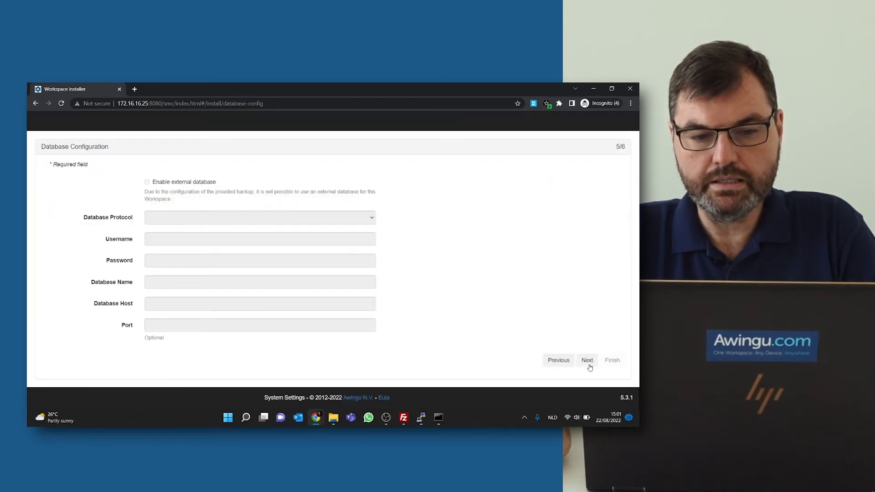
{"action": "left_click", "coordinate": [587, 360]}
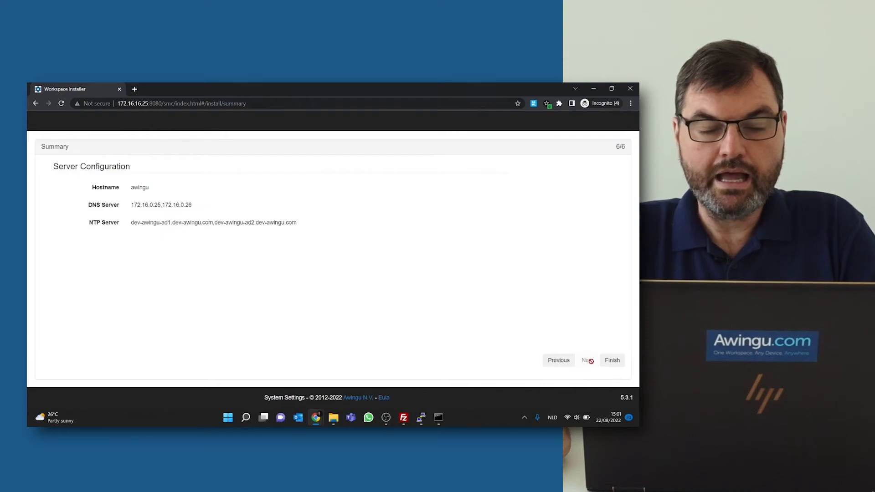
{"action": "left_click", "coordinate": [612, 360]}
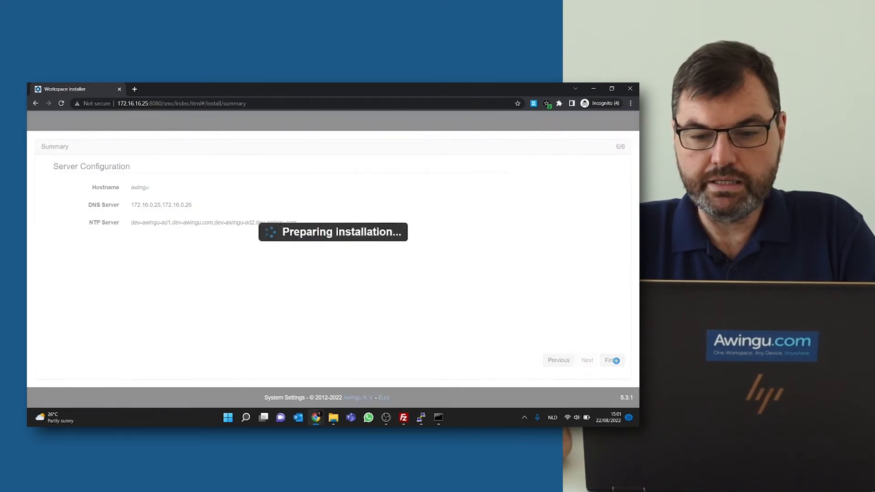
{"action": "left_click", "coordinate": [610, 360]}
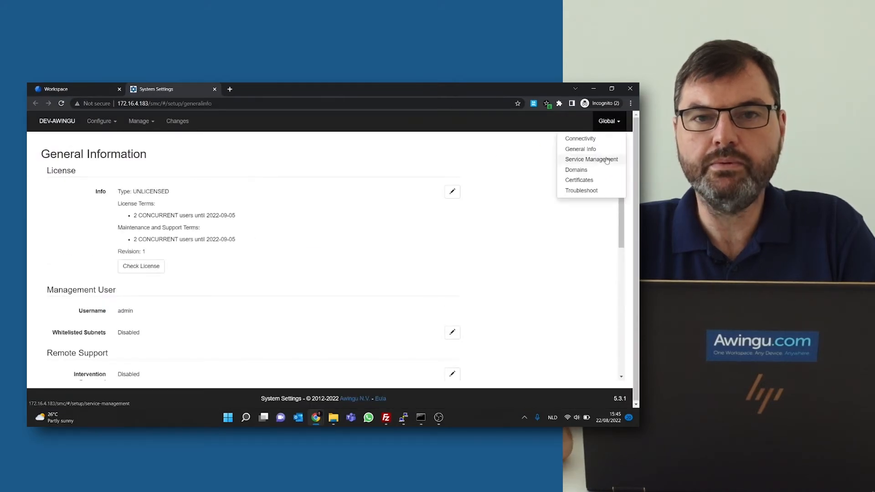
Check the new appliance's external database connection and carried-over environment backup settings
{"action": "left_click", "coordinate": [591, 159]}
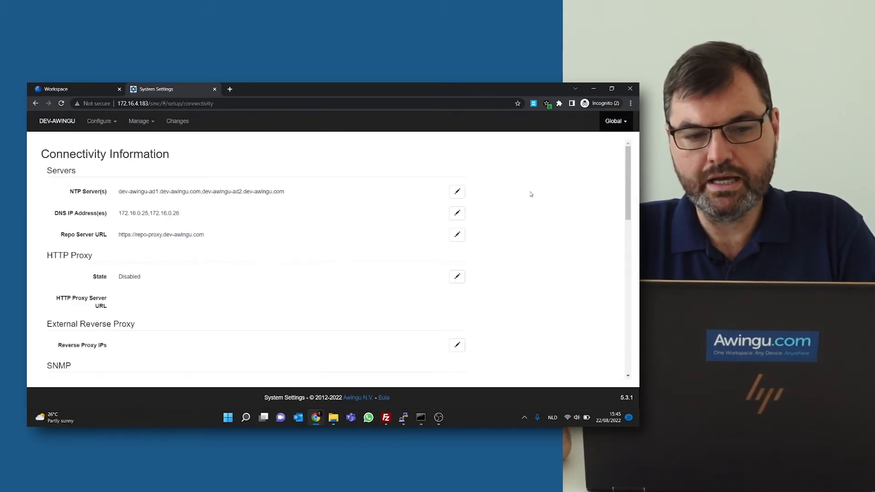
{"action": "scroll", "scroll_direction": "down", "scroll_amount": 3}
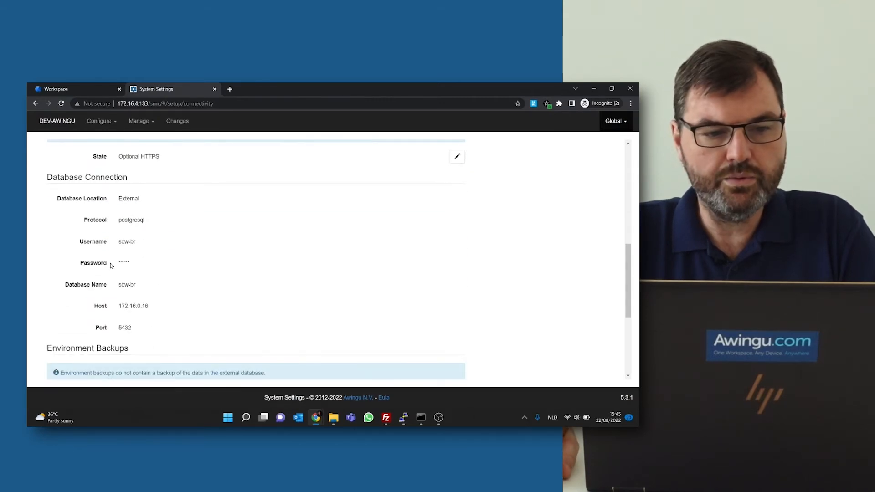
{"action": "scroll", "scroll_direction": "down", "scroll_amount": 3}
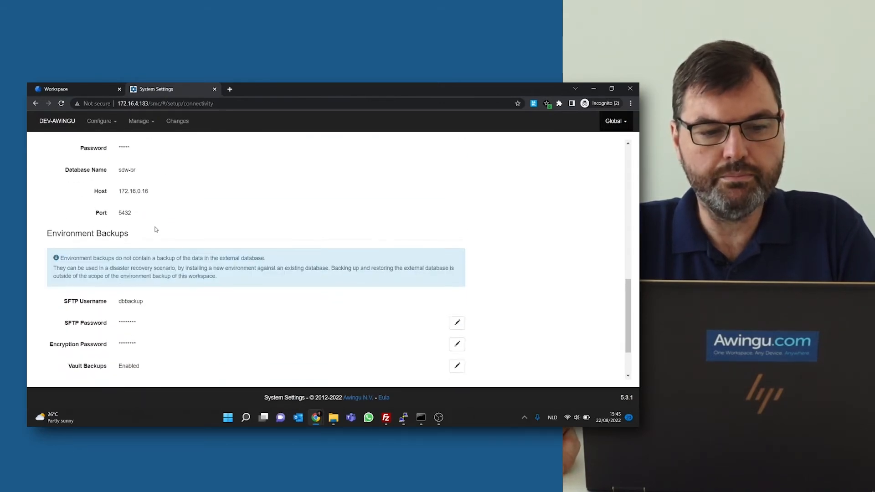
{"action": "scroll", "scroll_direction": "down", "scroll_amount": 3}
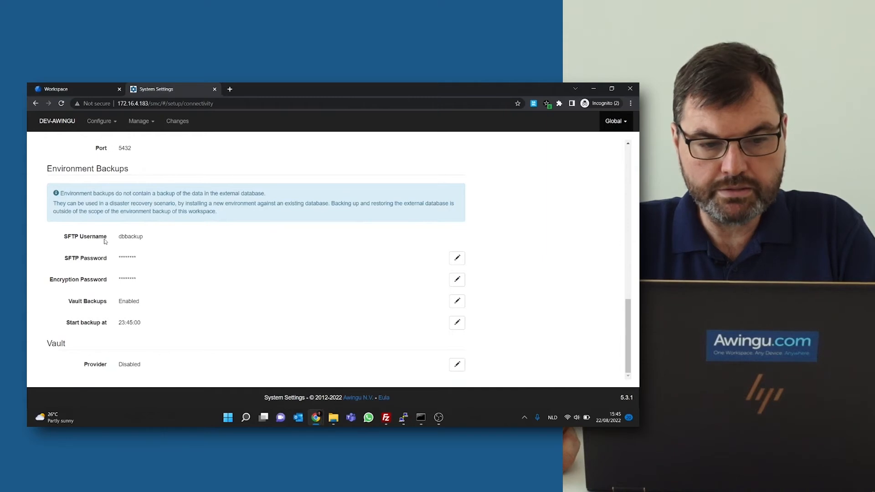
{"action": "left_click", "coordinate": [614, 121]}
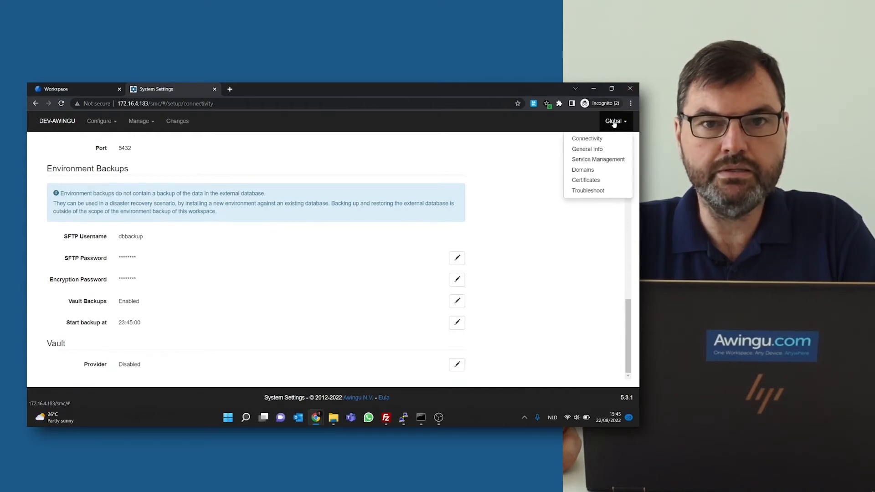
Run environment-backup-create on the restored appliance's Troubleshoot page
{"action": "left_click", "coordinate": [588, 191]}
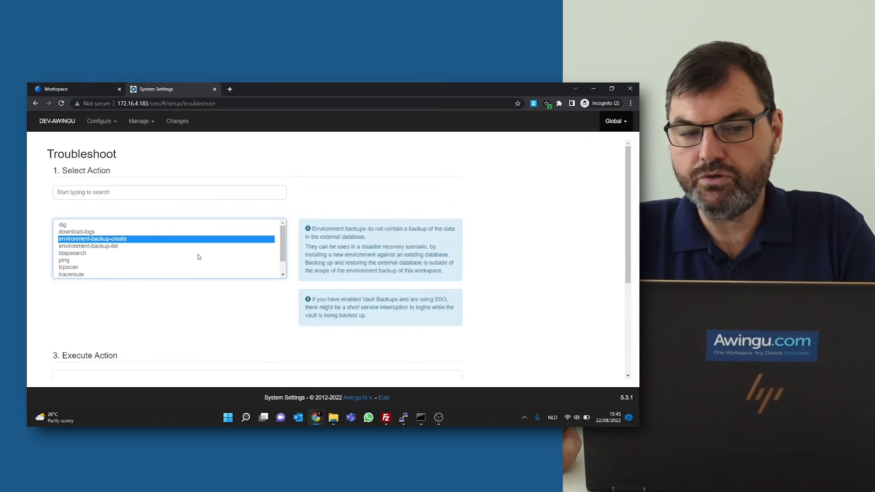
{"action": "mouse_move", "coordinate": [243, 312]}
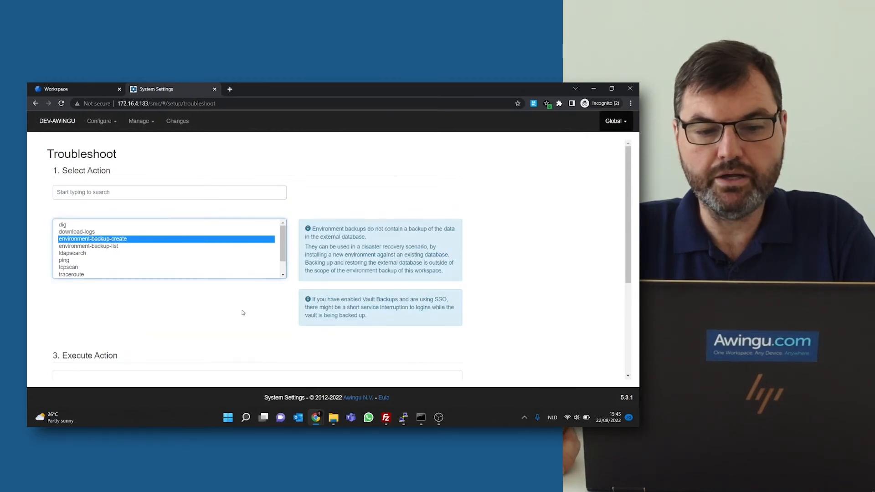
{"action": "scroll", "scroll_direction": "down", "scroll_amount": 3}
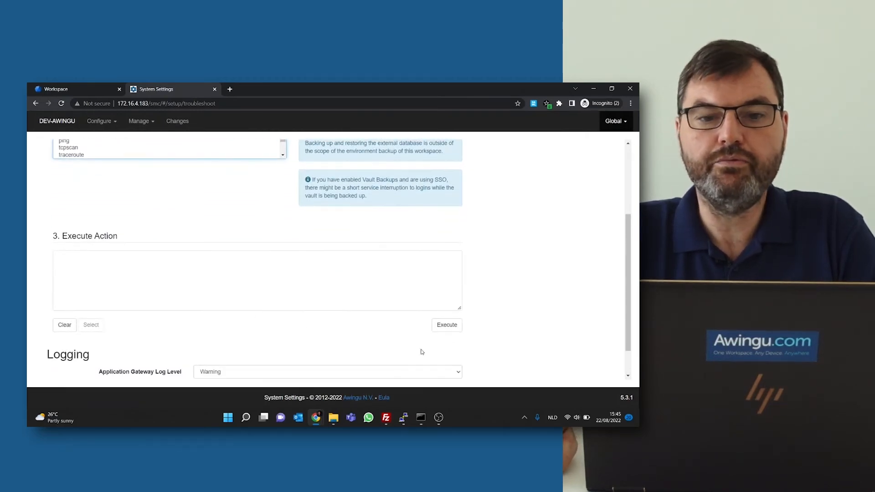
{"action": "left_click", "coordinate": [447, 325]}
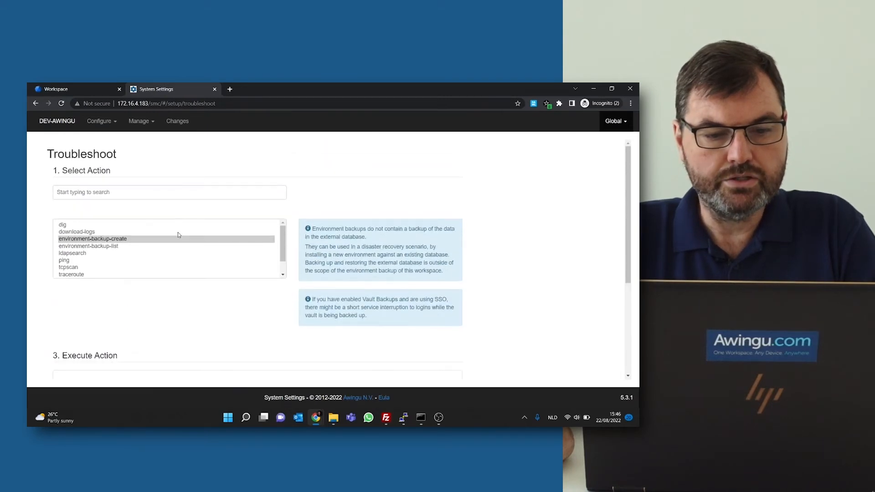
Run environment-backup-list to show the three existing backups
{"action": "left_click", "coordinate": [93, 238]}
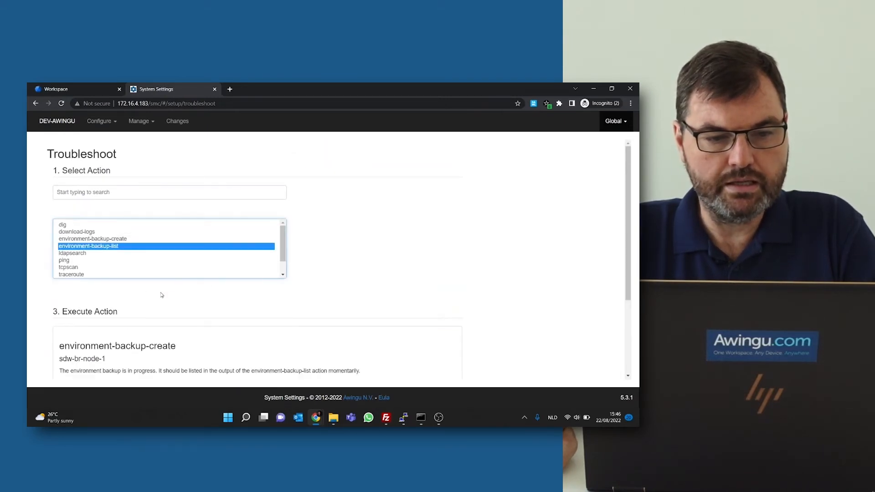
{"action": "left_click", "coordinate": [447, 287]}
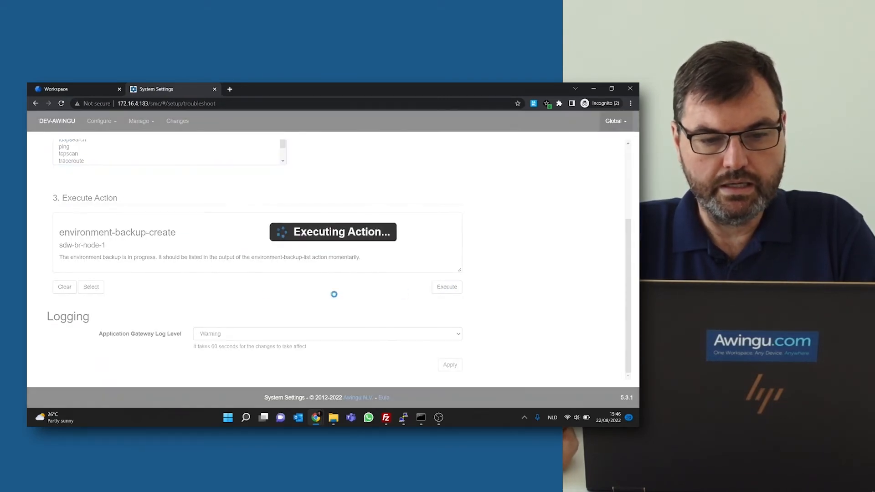
{"action": "left_click", "coordinate": [447, 287]}
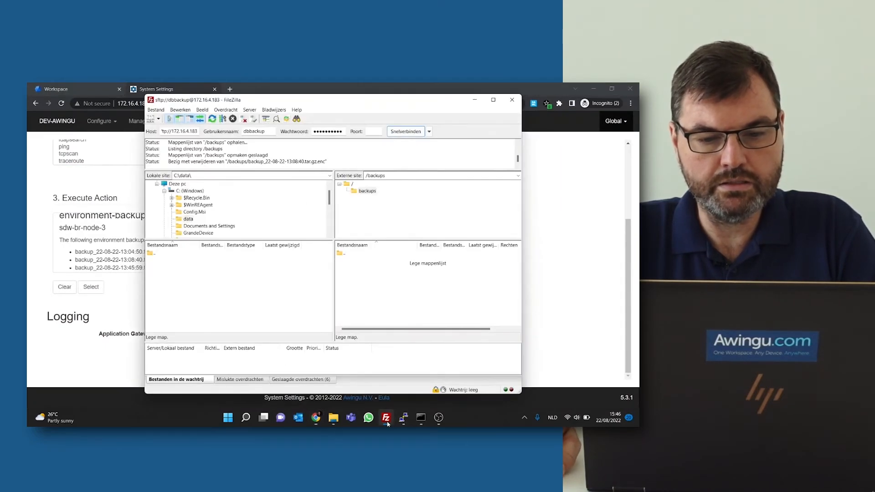
{"action": "left_click", "coordinate": [428, 131]}
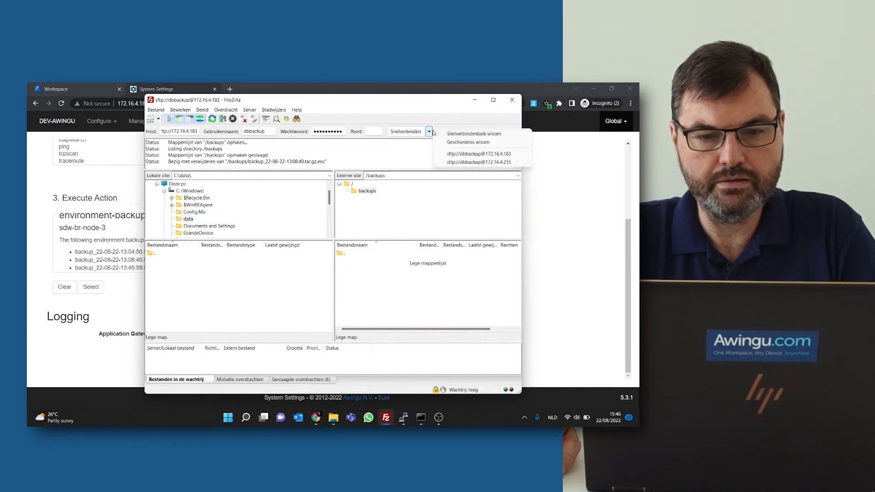
{"action": "left_click", "coordinate": [478, 153]}
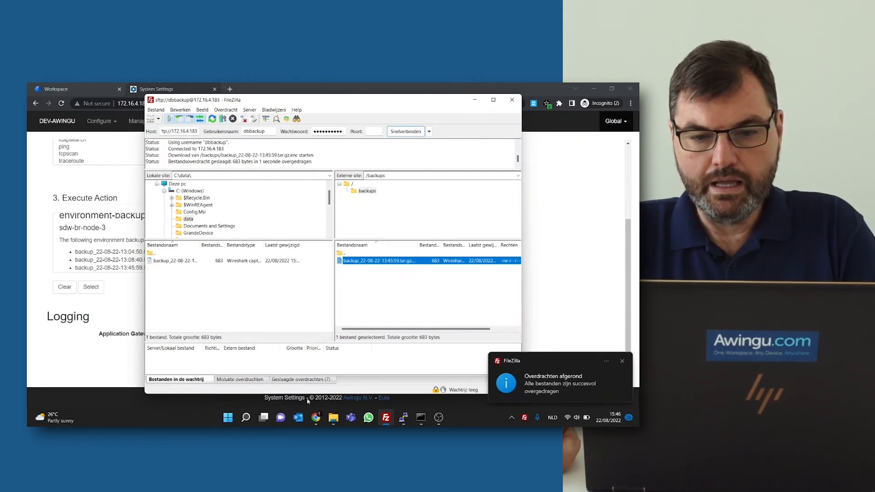
{"action": "mouse_move", "coordinate": [316, 418]}
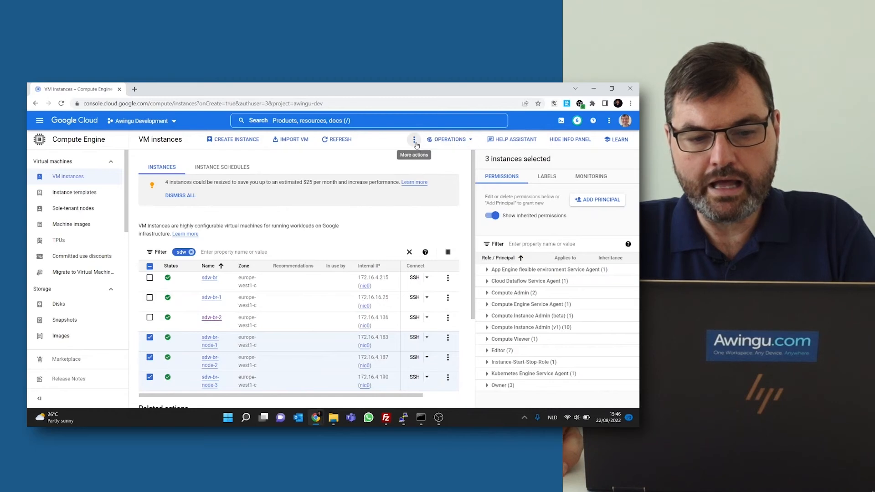
Stop the three selected sdw-br node instances via More actions and confirm
{"action": "left_click", "coordinate": [414, 139]}
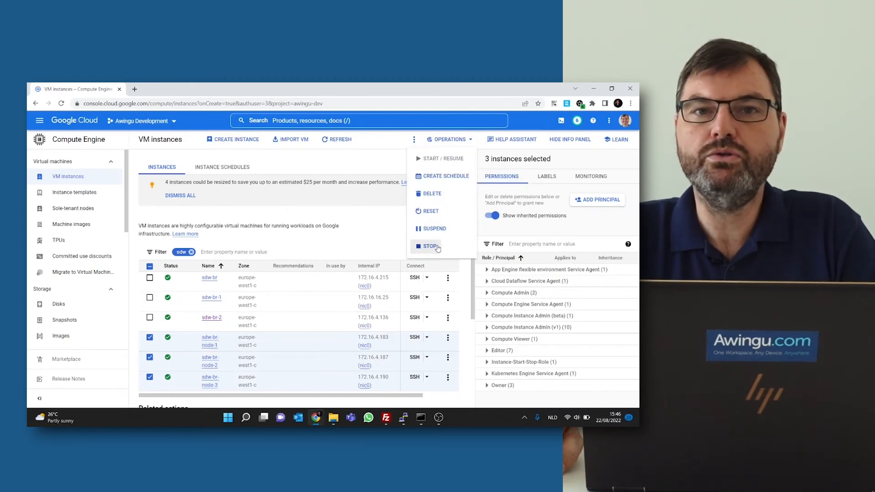
{"action": "left_click", "coordinate": [430, 246]}
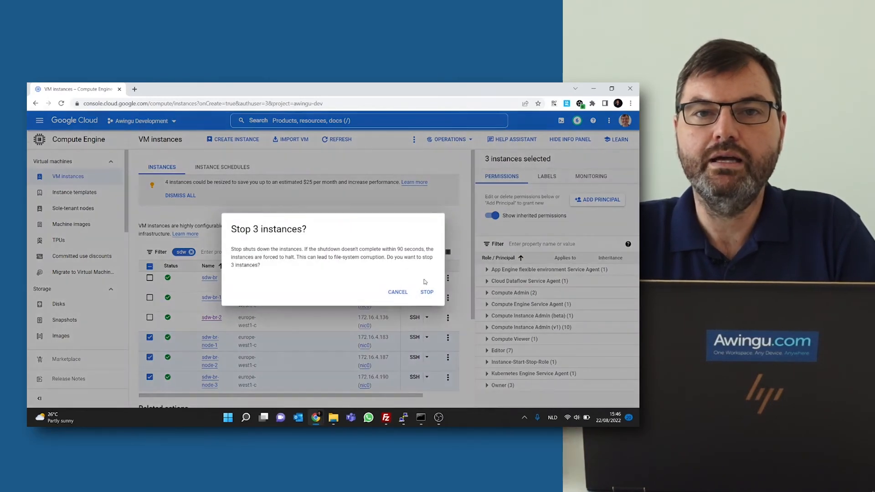
{"action": "left_click", "coordinate": [427, 292]}
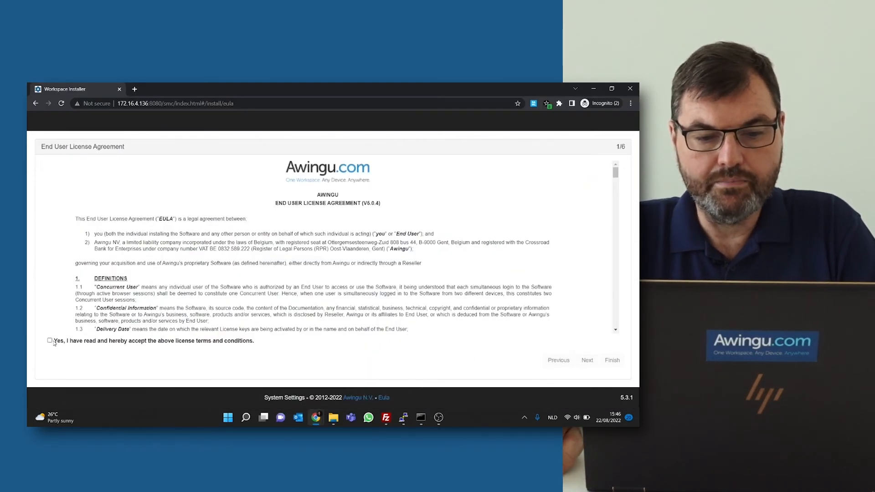
Accept the license agreement and advance to the optional Restore Backup step
{"action": "left_click", "coordinate": [49, 341]}
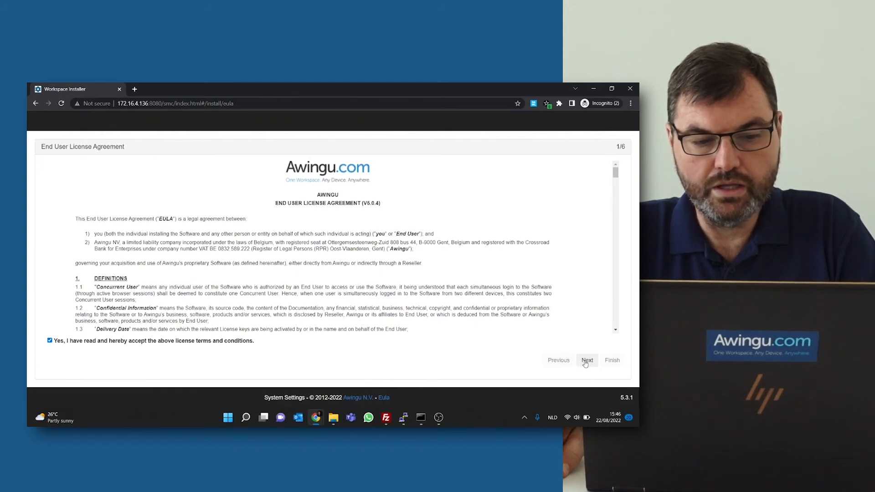
{"action": "left_click", "coordinate": [587, 361]}
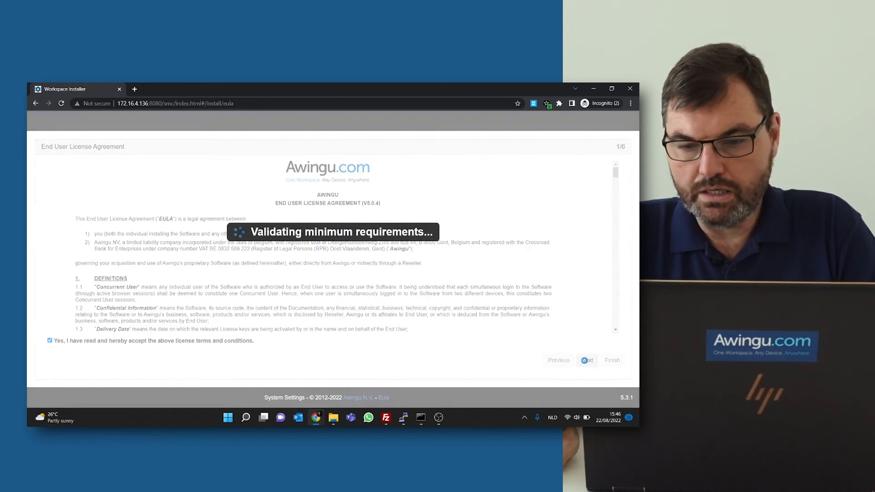
{"action": "left_click", "coordinate": [586, 360]}
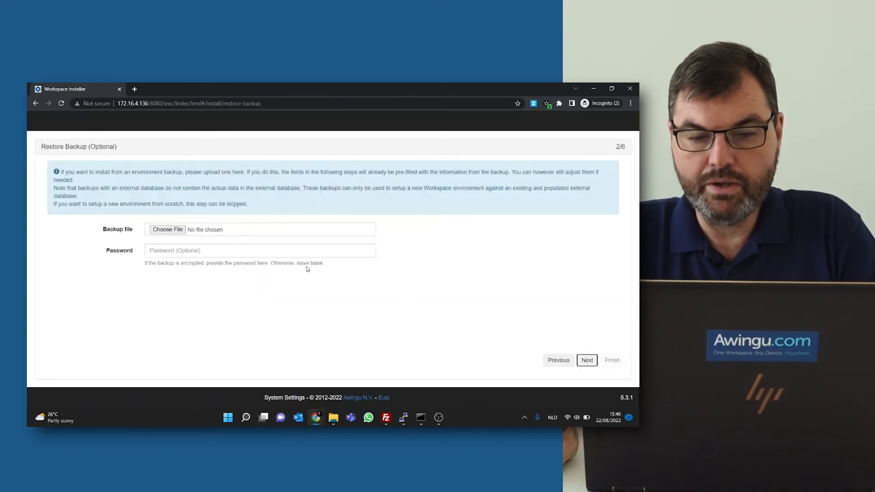
Upload the 13_45_59 .tar.gz.enc backup with its encryption password
{"action": "left_click", "coordinate": [167, 229]}
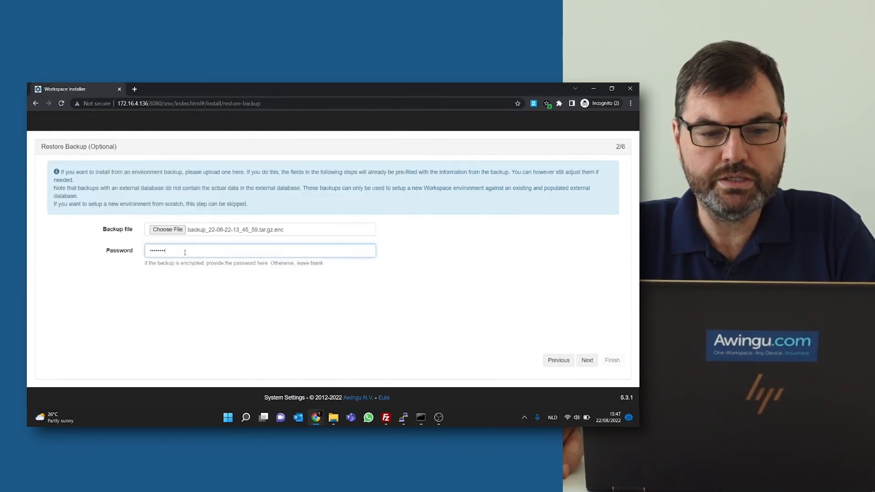
{"action": "type", "text": "••"}
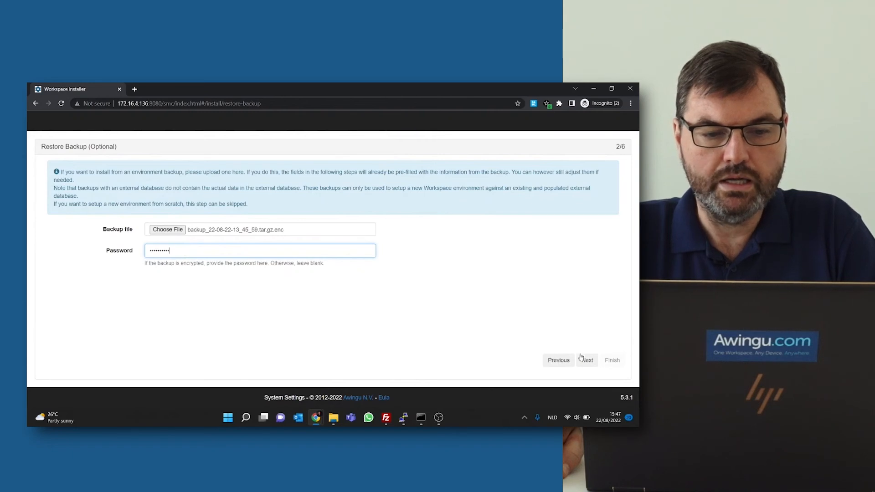
{"action": "left_click", "coordinate": [587, 360]}
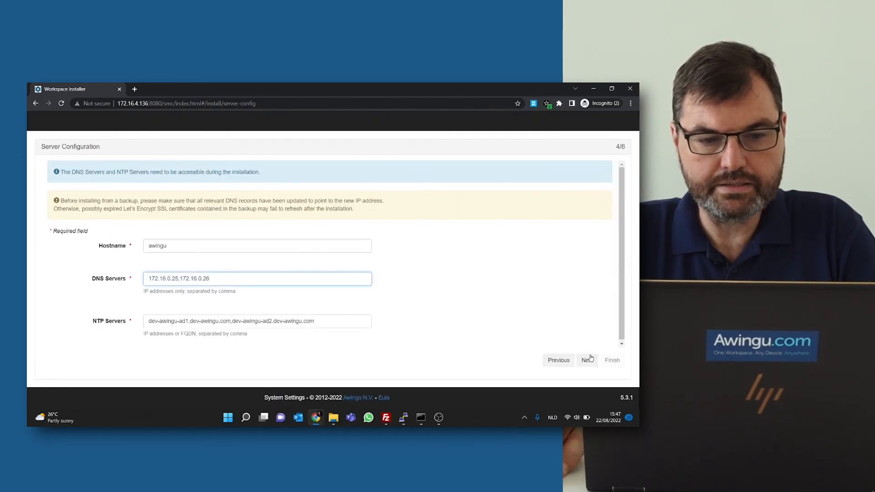
Keep the restored server and external database settings and finish the summary to start installing
{"action": "left_click", "coordinate": [586, 360]}
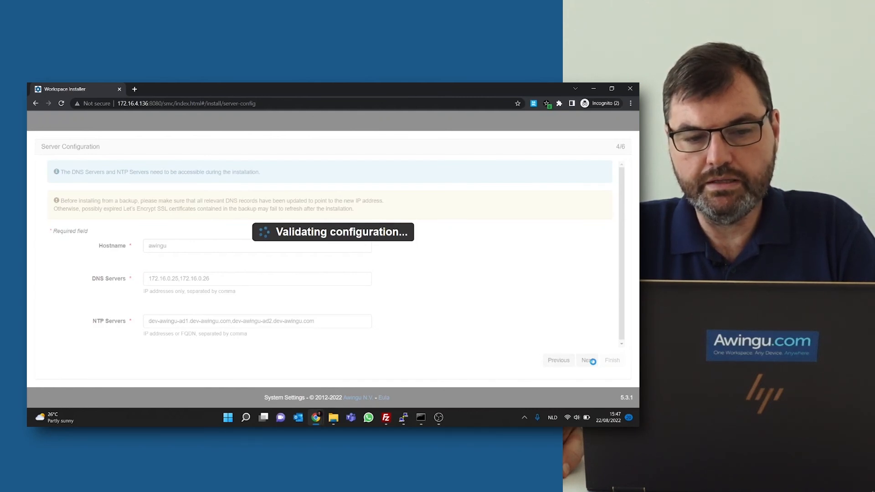
{"action": "left_click", "coordinate": [587, 360]}
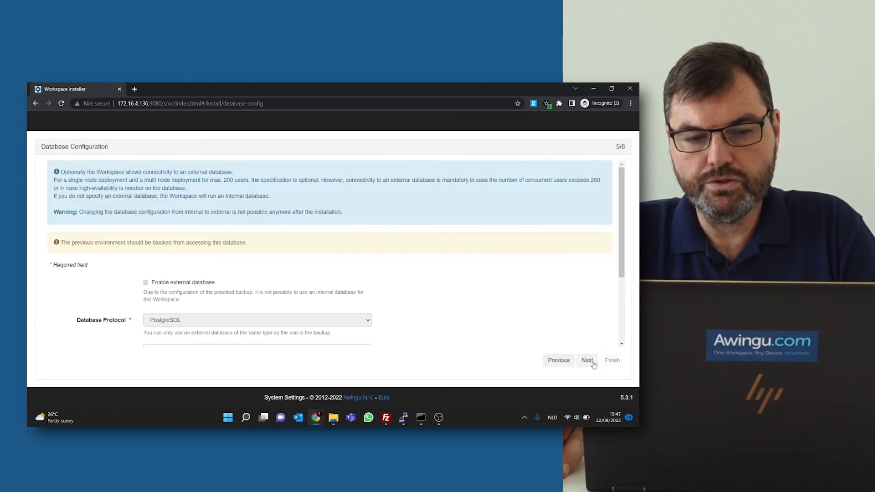
{"action": "scroll", "scroll_direction": "down", "scroll_amount": 3}
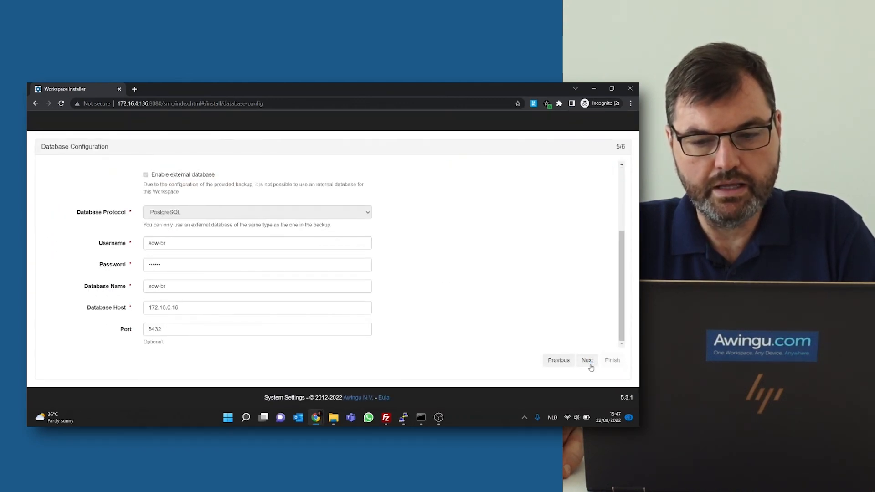
{"action": "left_click", "coordinate": [586, 360]}
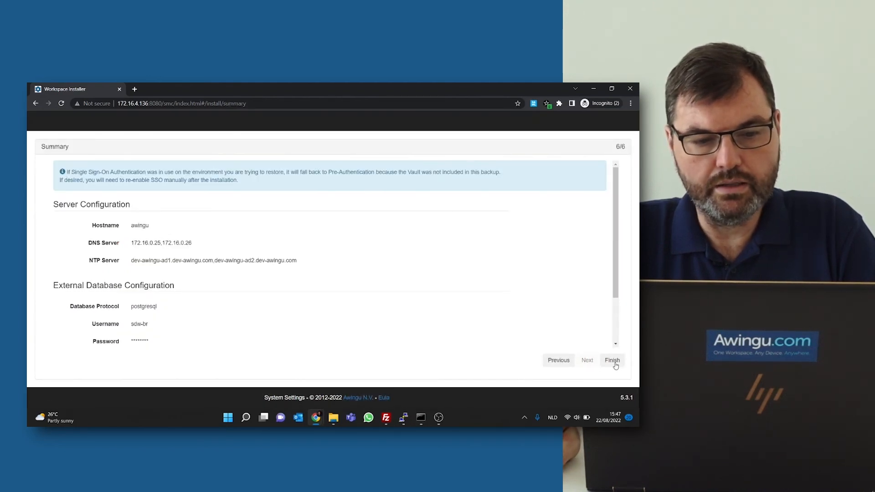
{"action": "left_click", "coordinate": [611, 360]}
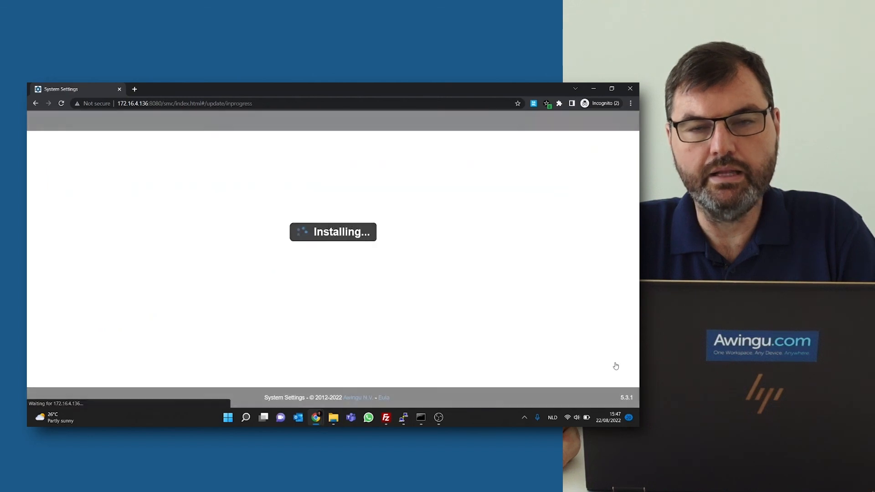